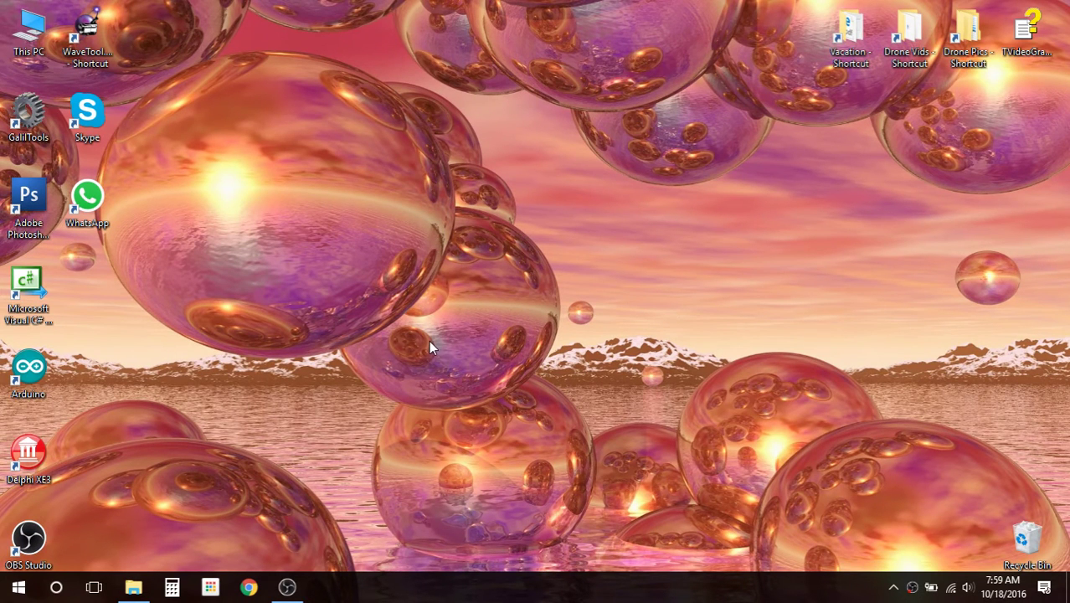
{"action": "mouse_move", "coordinate": [348, 417]}
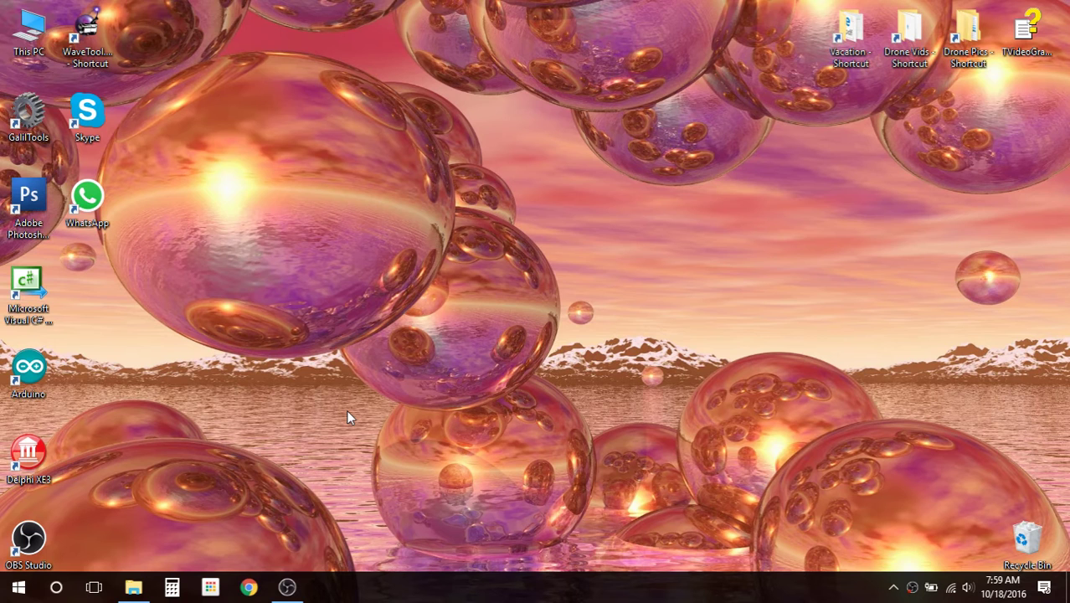
{"action": "mouse_move", "coordinate": [479, 347]}
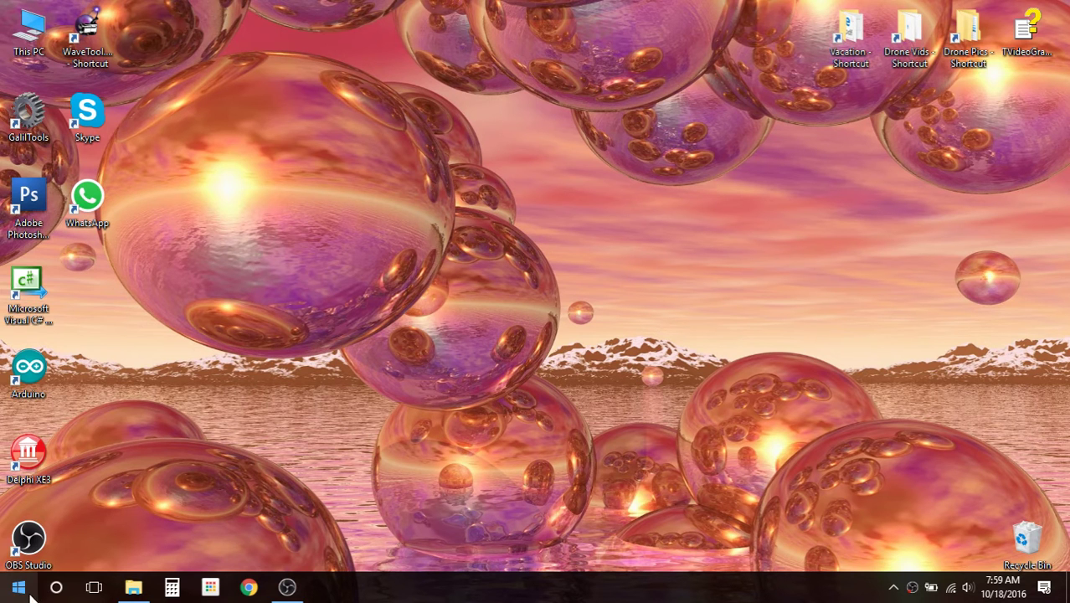
- Launch Video decoder configuration from the ffdshow folder in the Start menu's program list
{"action": "left_click", "coordinate": [18, 586]}
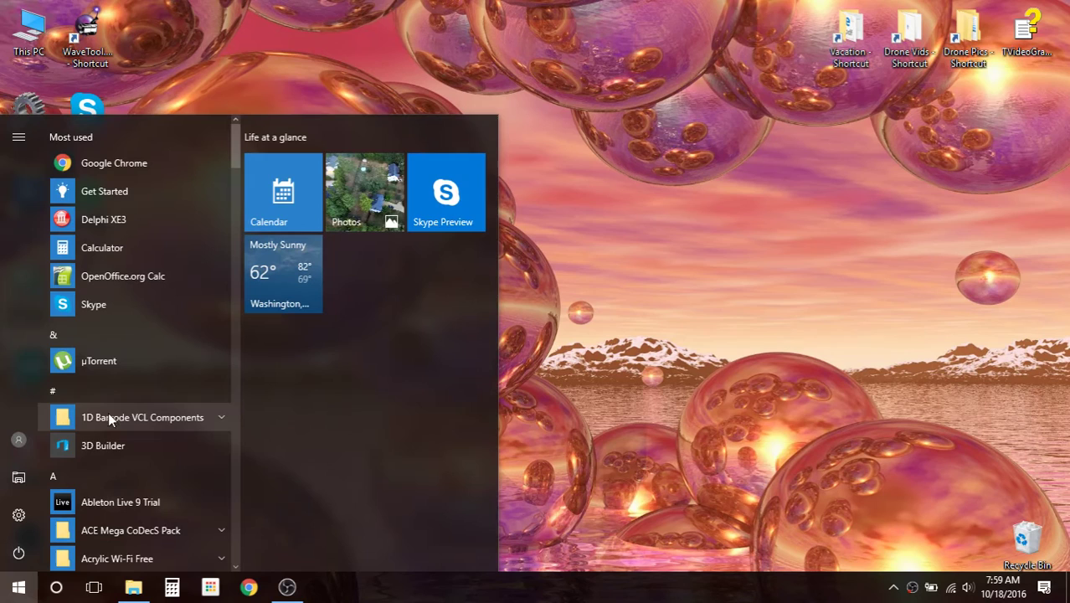
{"action": "scroll", "scroll_direction": "down", "scroll_amount": 3}
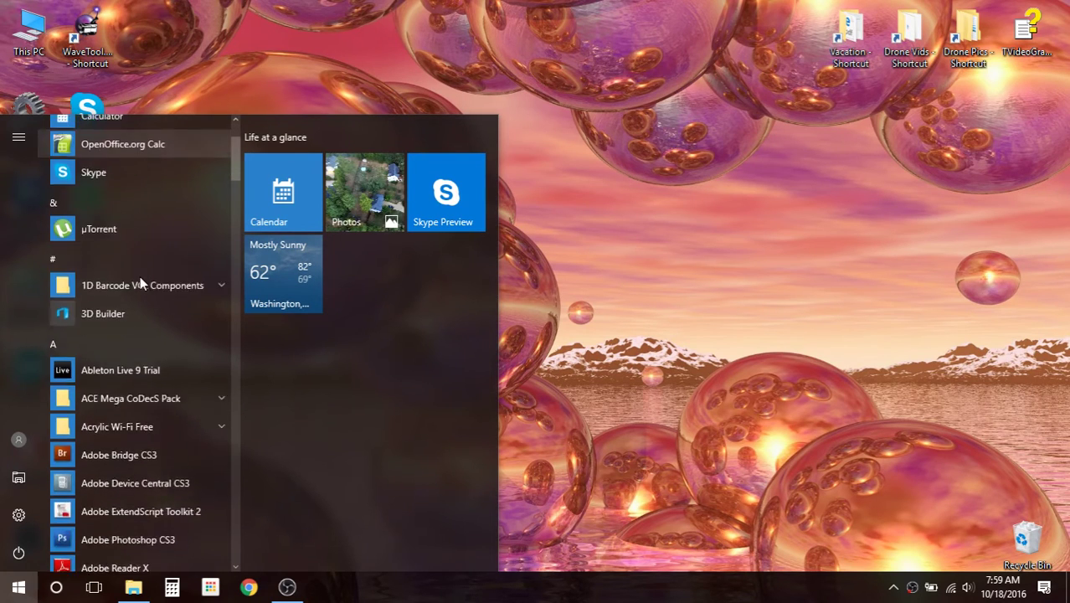
{"action": "scroll", "scroll_direction": "down", "scroll_amount": 3}
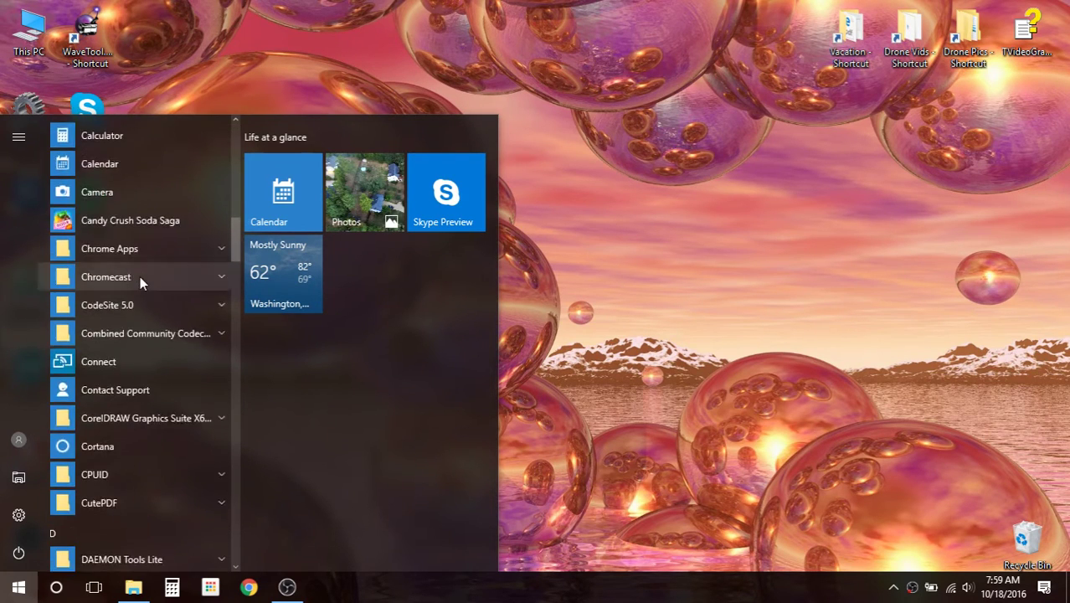
{"action": "scroll", "scroll_direction": "down", "scroll_amount": 3}
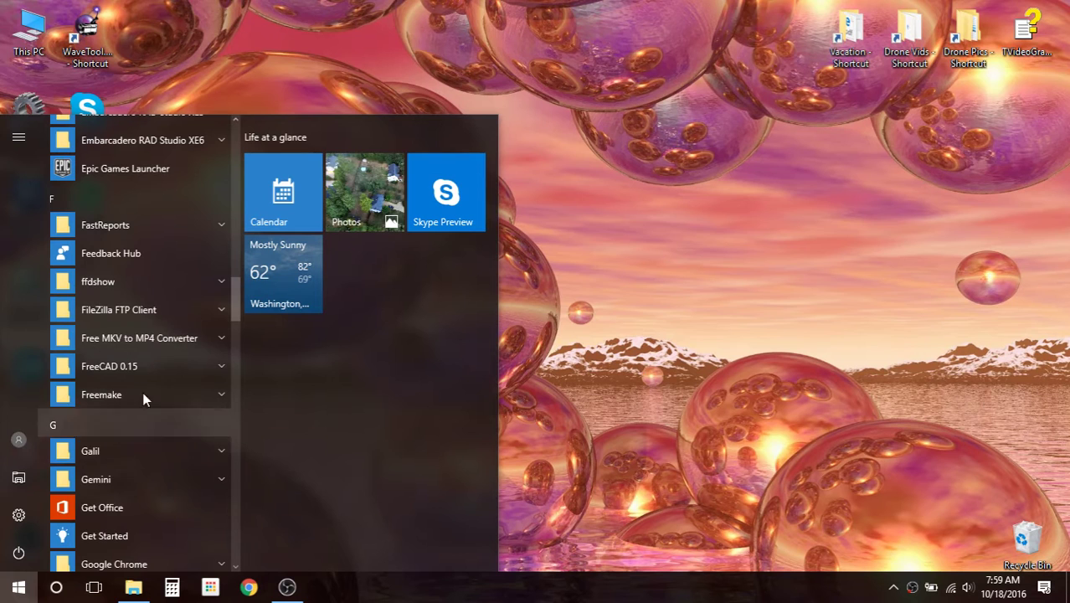
{"action": "left_click", "coordinate": [97, 282]}
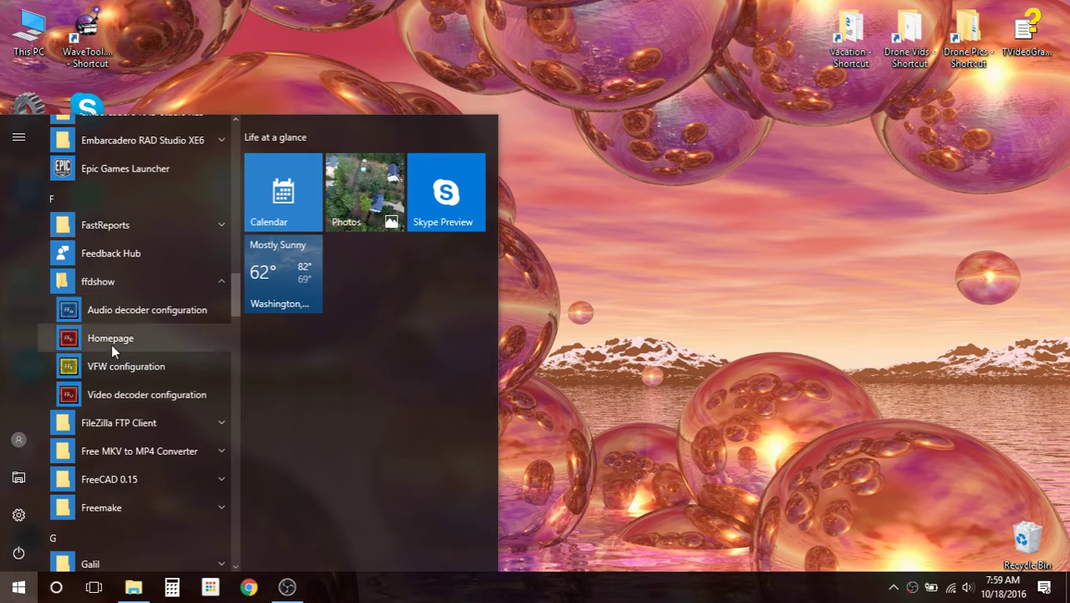
{"action": "mouse_move", "coordinate": [146, 402]}
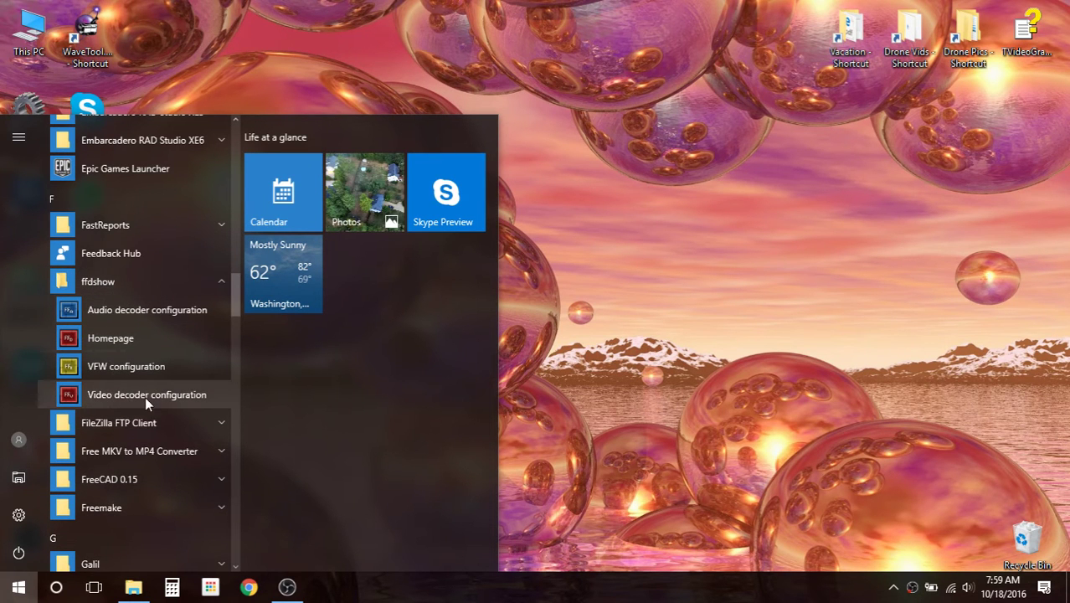
{"action": "left_click", "coordinate": [146, 395]}
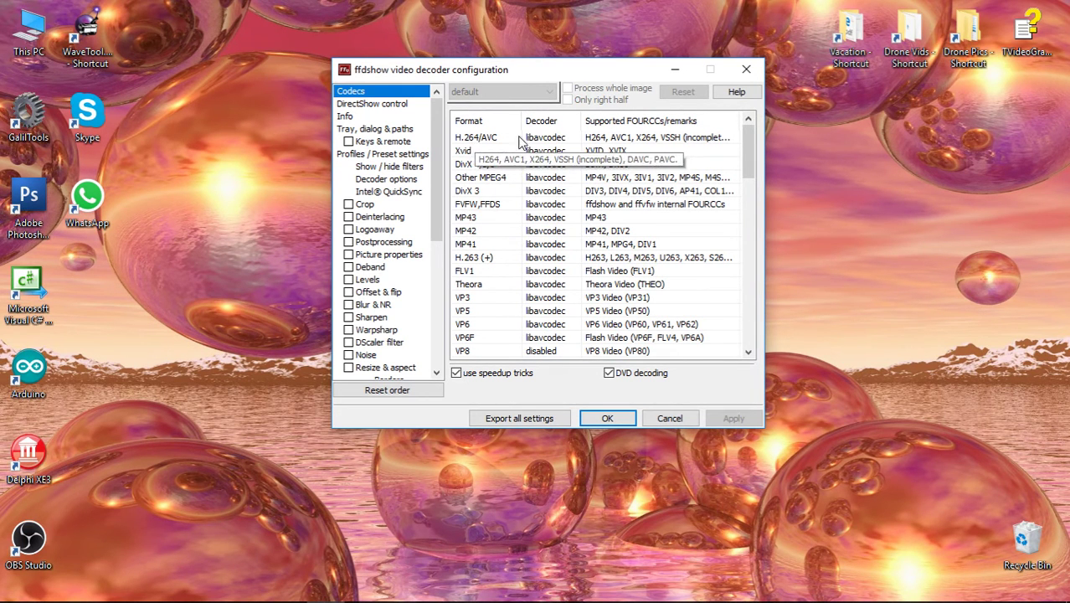
{"action": "mouse_move", "coordinate": [469, 154]}
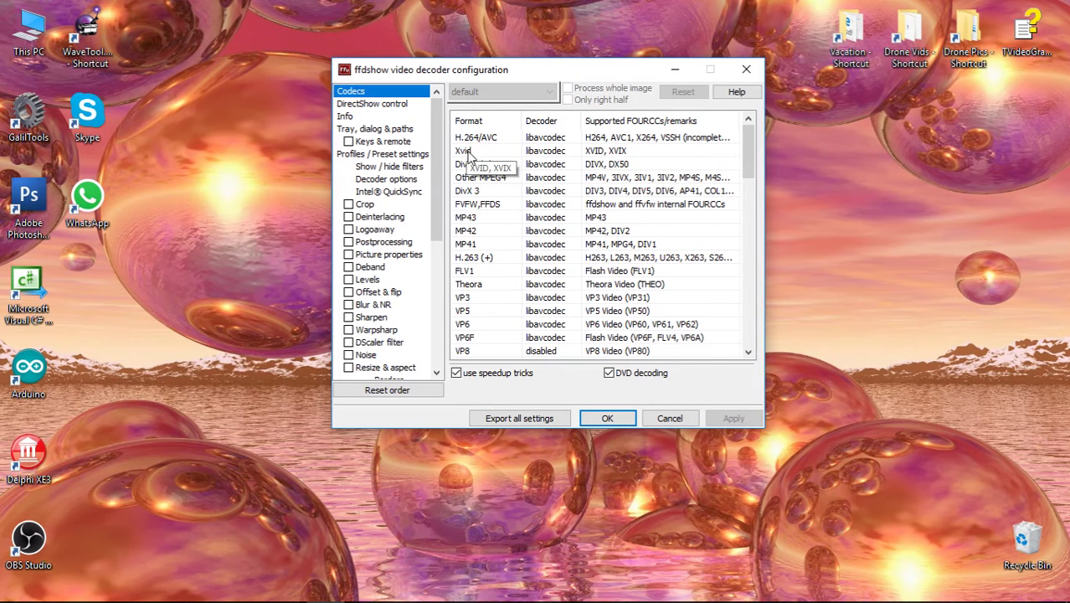
{"action": "mouse_move", "coordinate": [471, 181]}
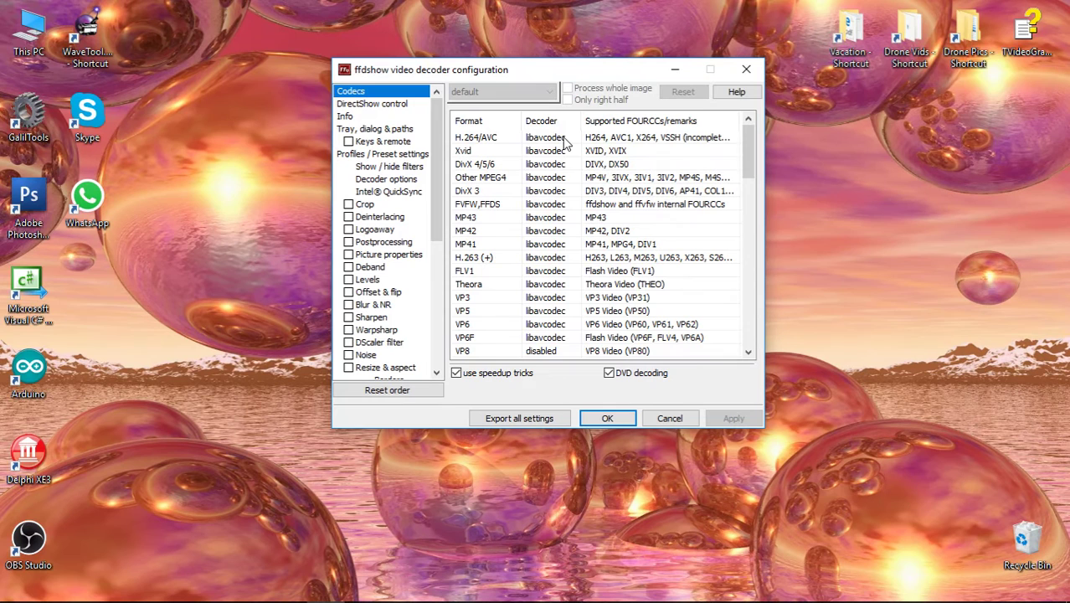
- Set the Xvid format's decoder to libavcodec in the Codecs list
{"action": "left_click", "coordinate": [576, 137]}
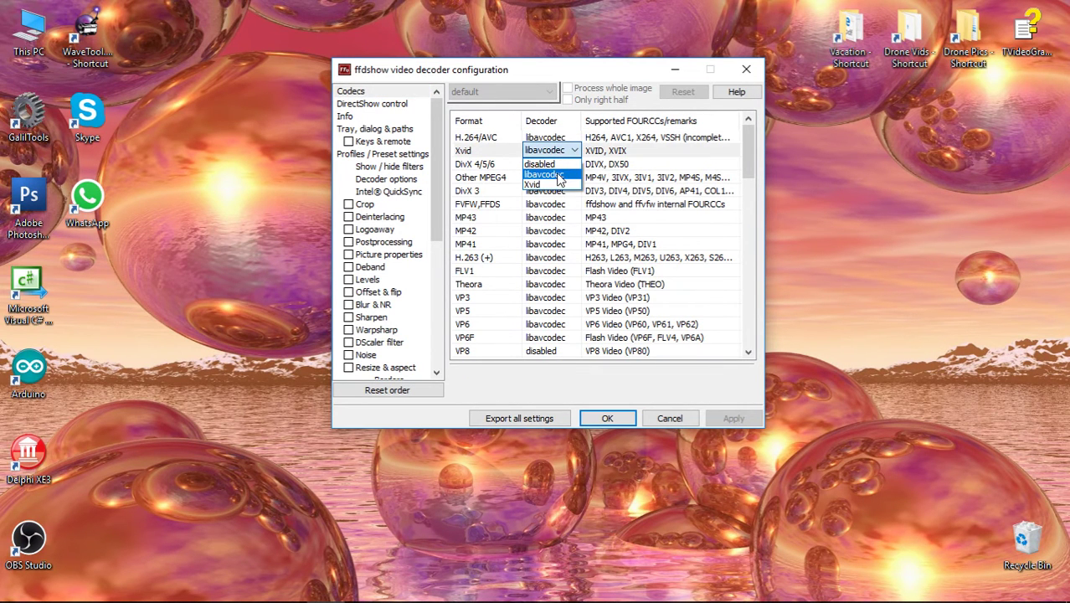
{"action": "left_click", "coordinate": [546, 175]}
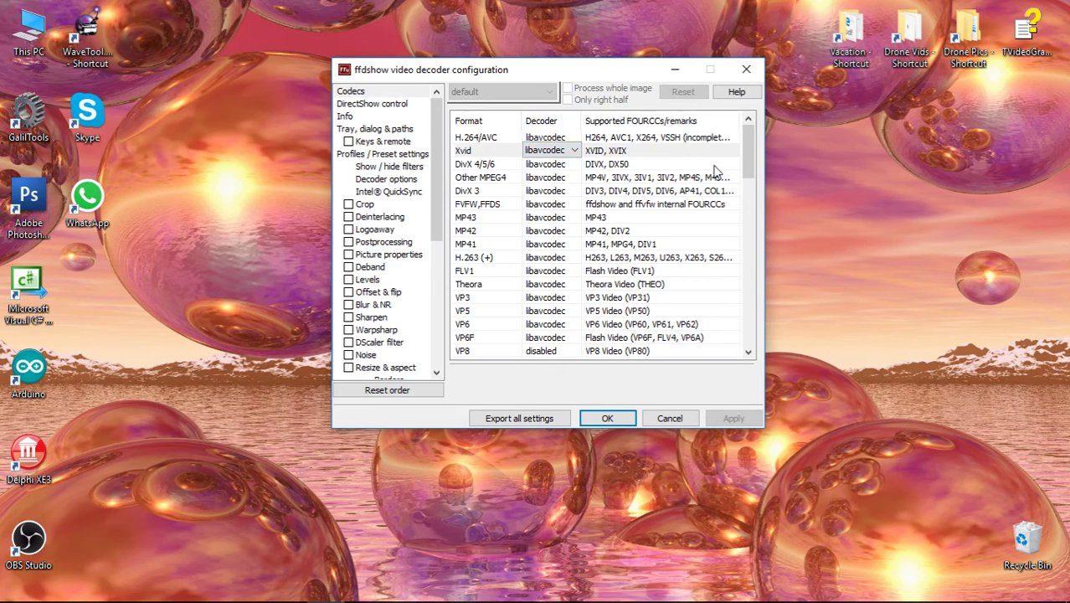
{"action": "left_click", "coordinate": [576, 164]}
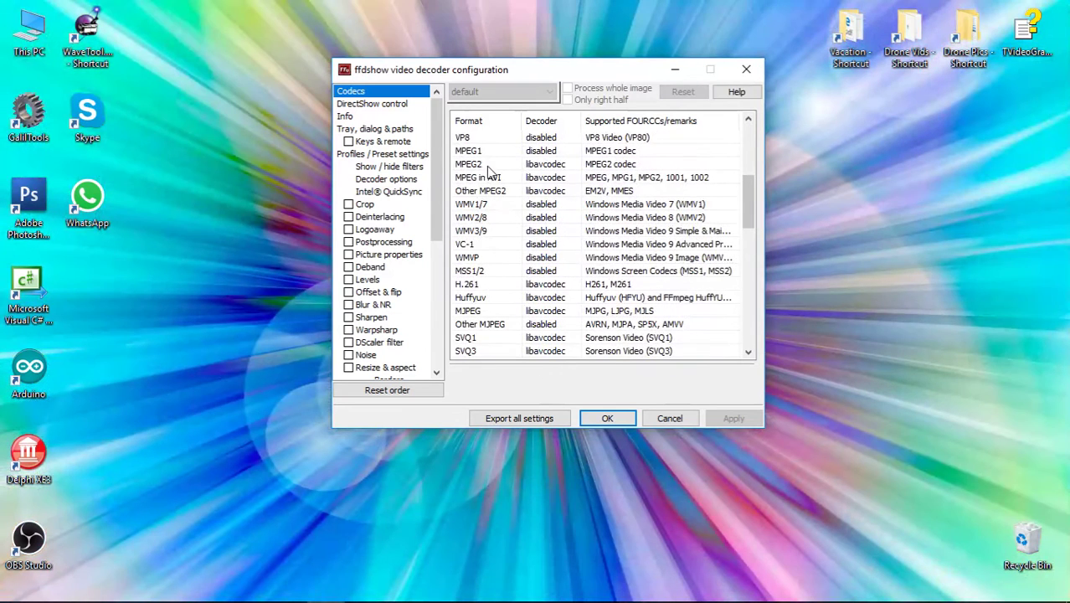
{"action": "mouse_move", "coordinate": [512, 171]}
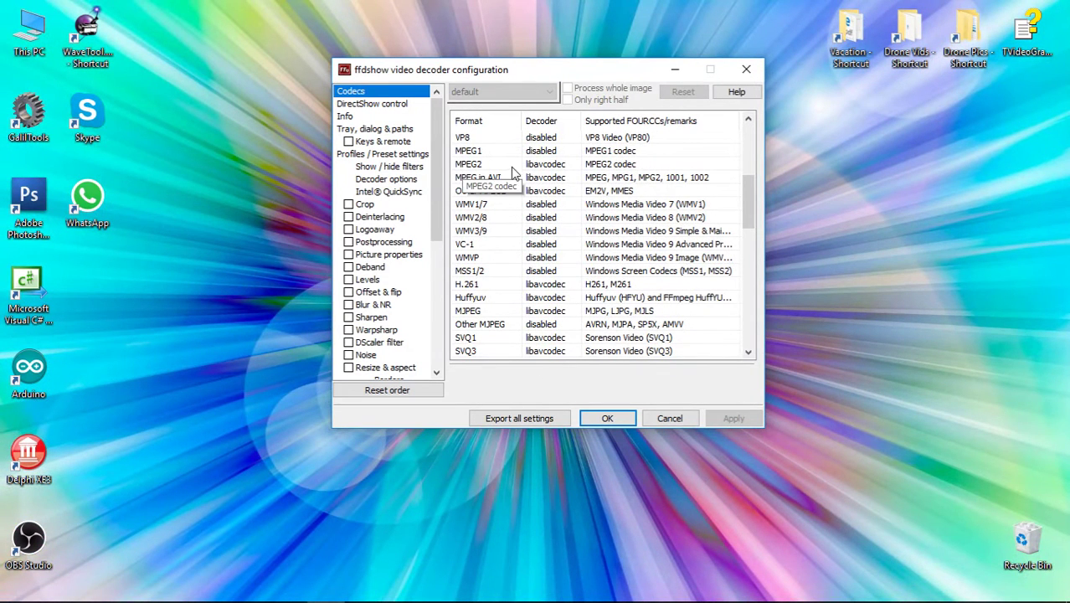
{"action": "mouse_move", "coordinate": [522, 200]}
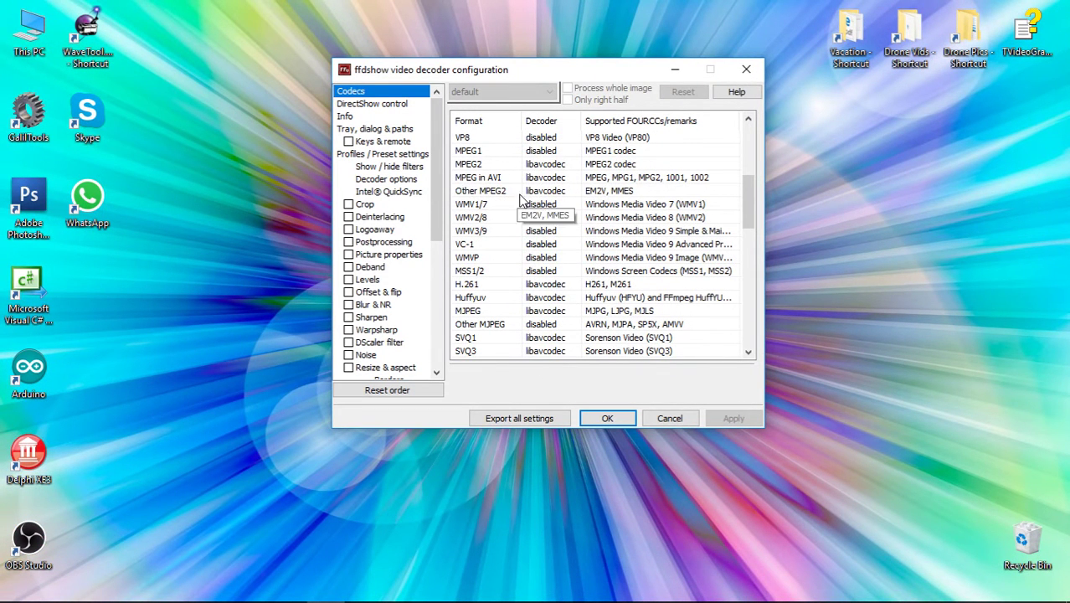
- Bring up the decoder choices for the Other MPEG2 format, keeping libavcodec
{"action": "left_click", "coordinate": [552, 164]}
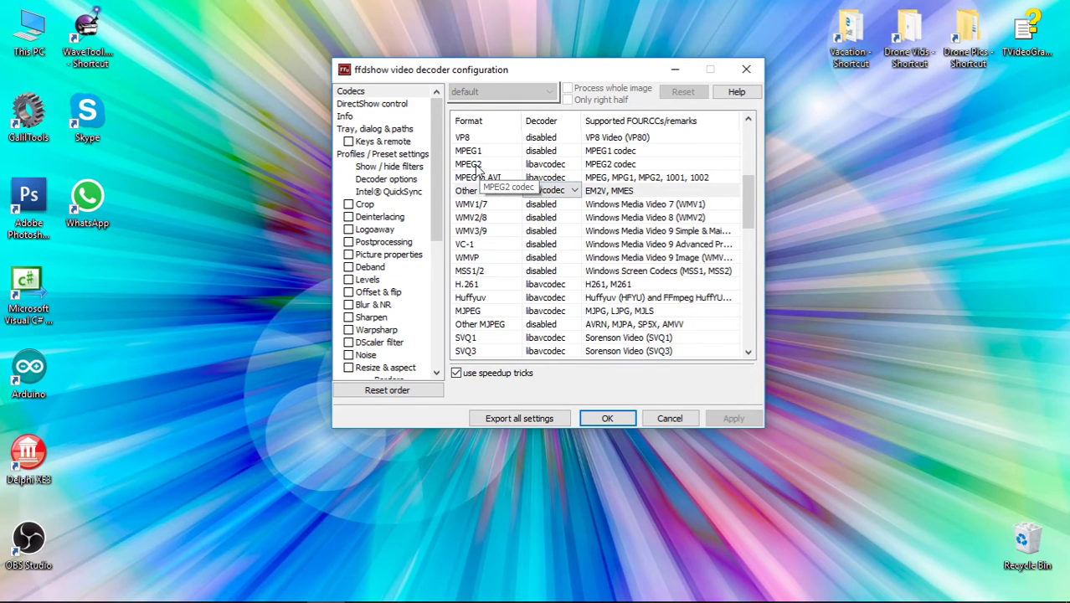
- Confirm MPEG2 uses DVD decoding and speedup tricks, then save settings with OK
{"action": "left_click", "coordinate": [469, 164]}
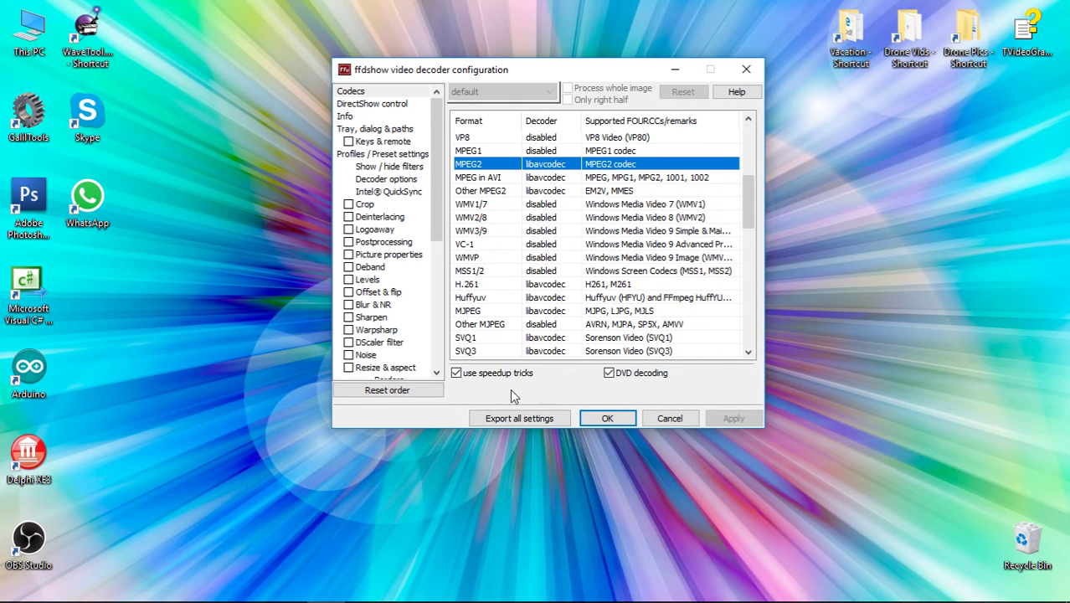
{"action": "mouse_move", "coordinate": [551, 386]}
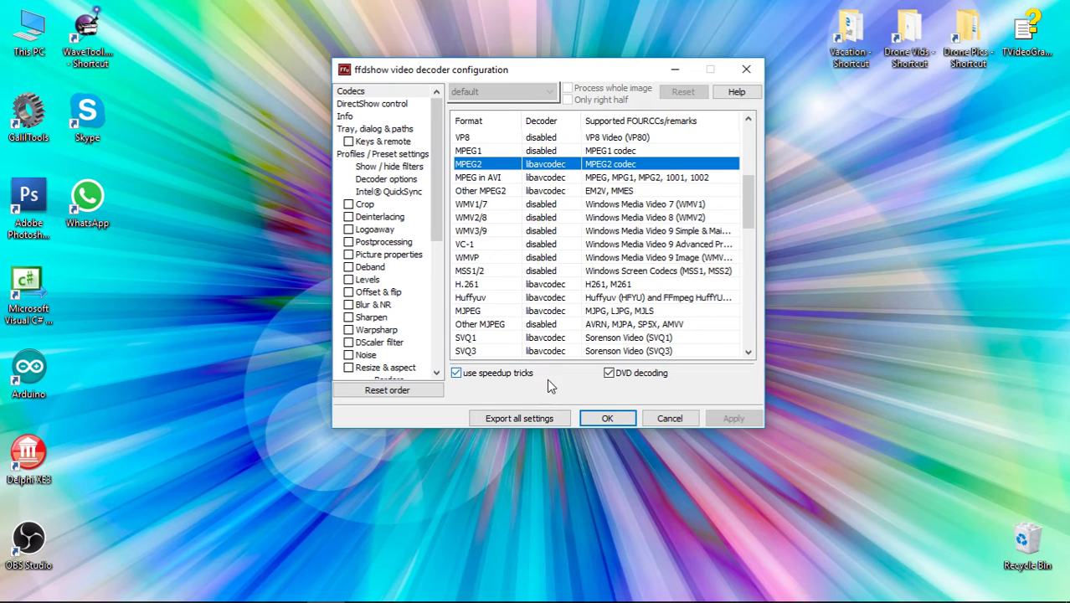
{"action": "mouse_move", "coordinate": [663, 402]}
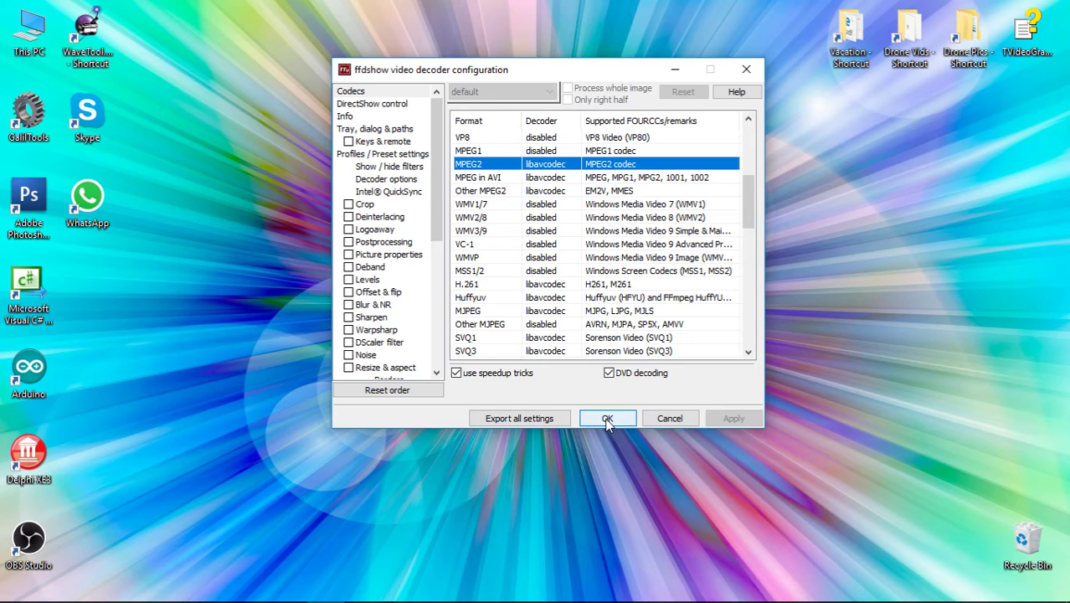
{"action": "left_click", "coordinate": [606, 419]}
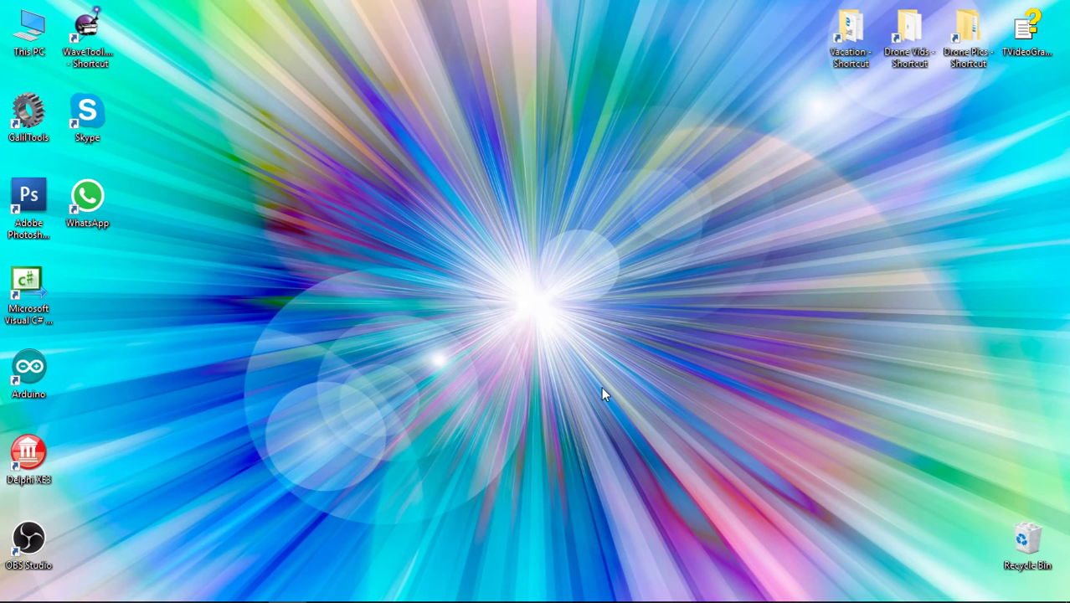
{"action": "mouse_move", "coordinate": [683, 320]}
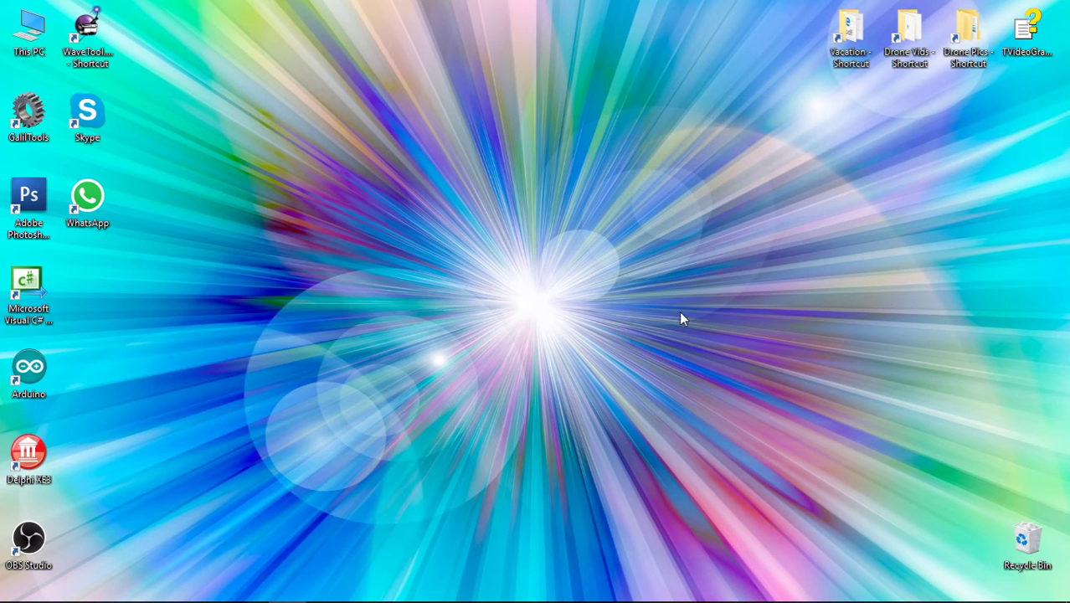
{"action": "mouse_move", "coordinate": [670, 328]}
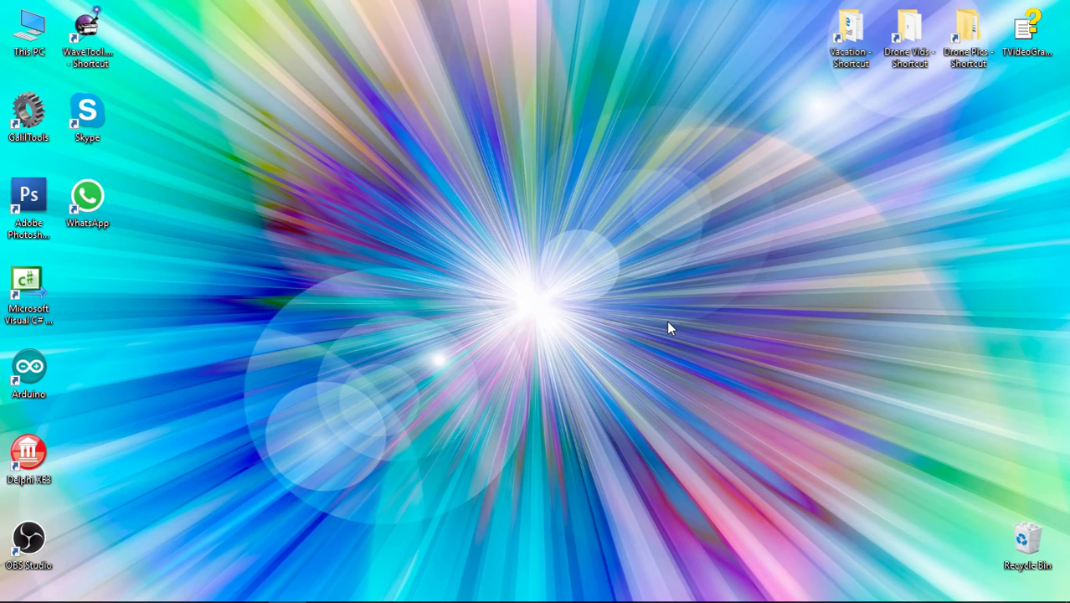
- Restore the OBS Studio window from the taskbar
{"action": "left_click", "coordinate": [26, 539]}
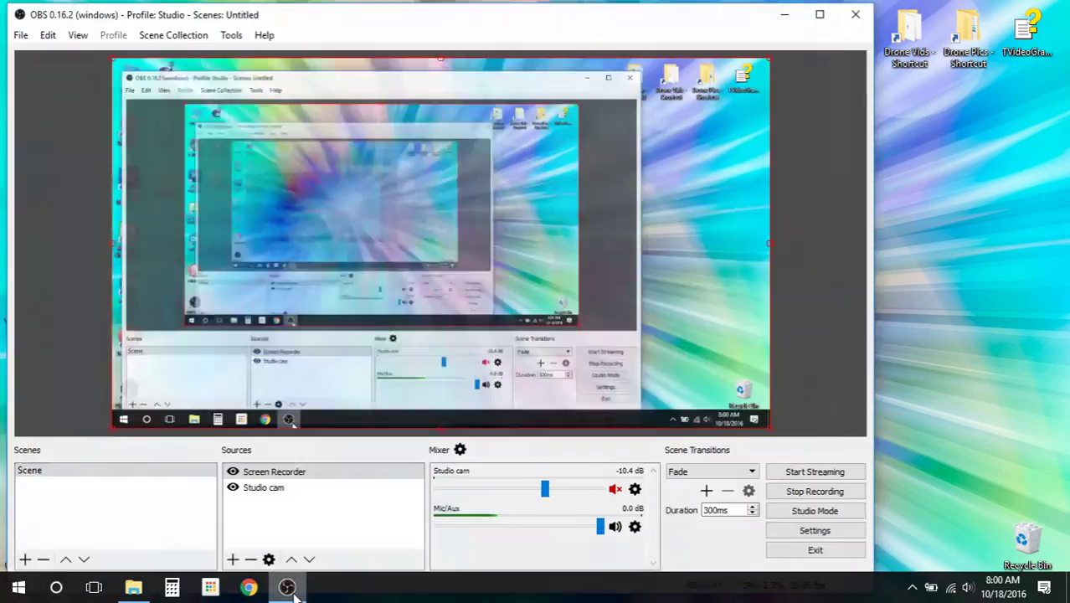